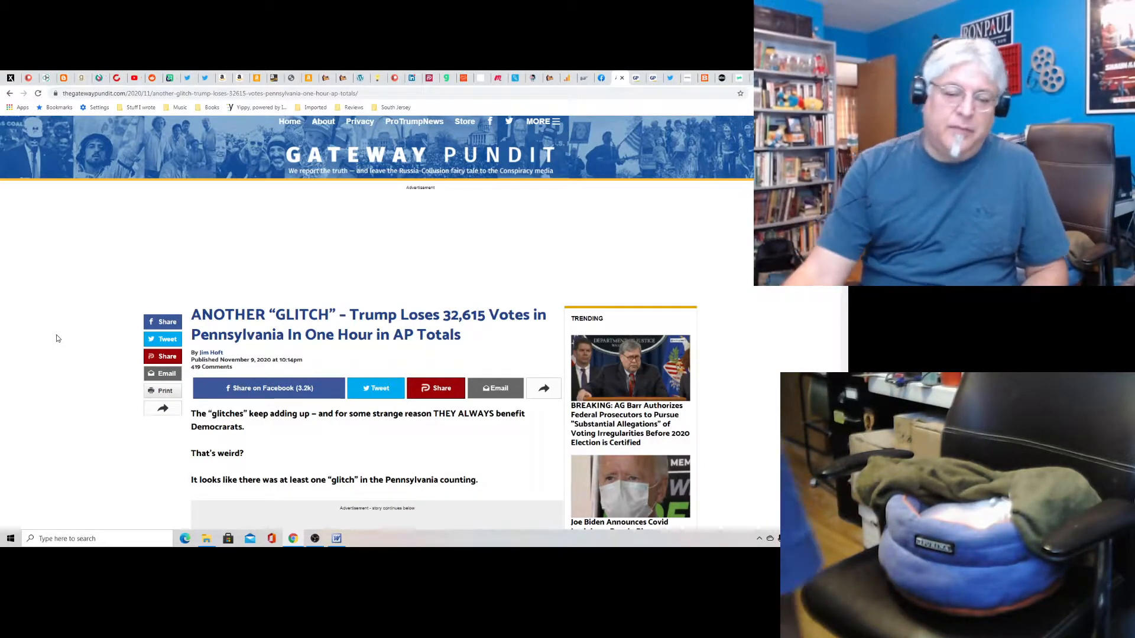
Scroll slightly into the intro of the 'ANOTHER GLITCH' Pennsylvania 32,615 votes article.
{"action": "scroll", "scroll_direction": "down", "scroll_amount": 3}
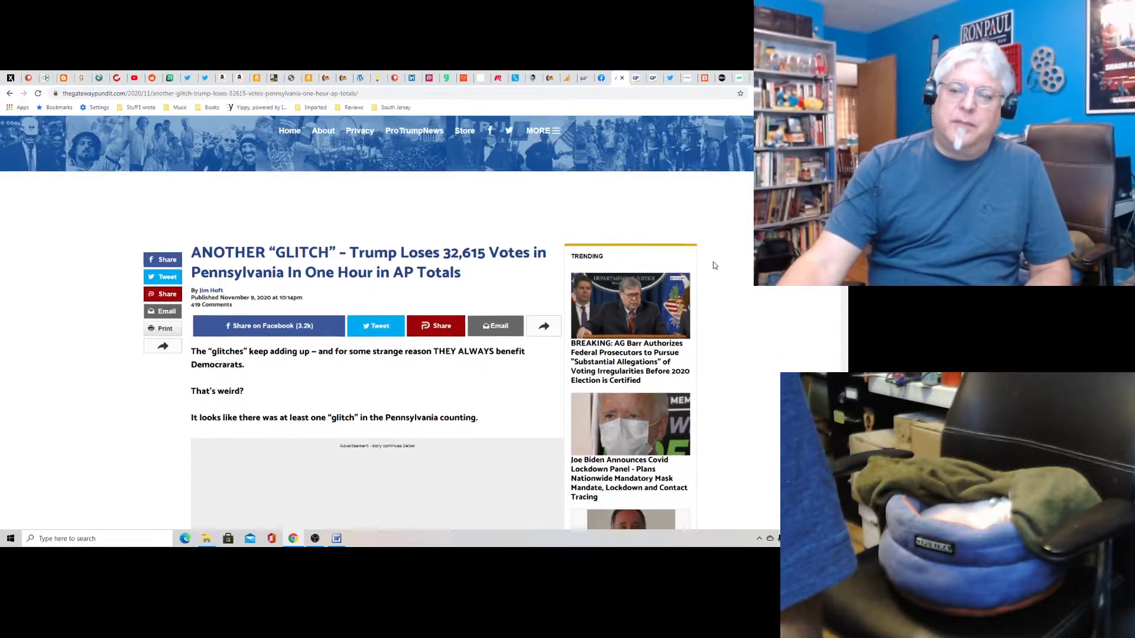
{"action": "scroll", "scroll_direction": "down", "scroll_amount": 3}
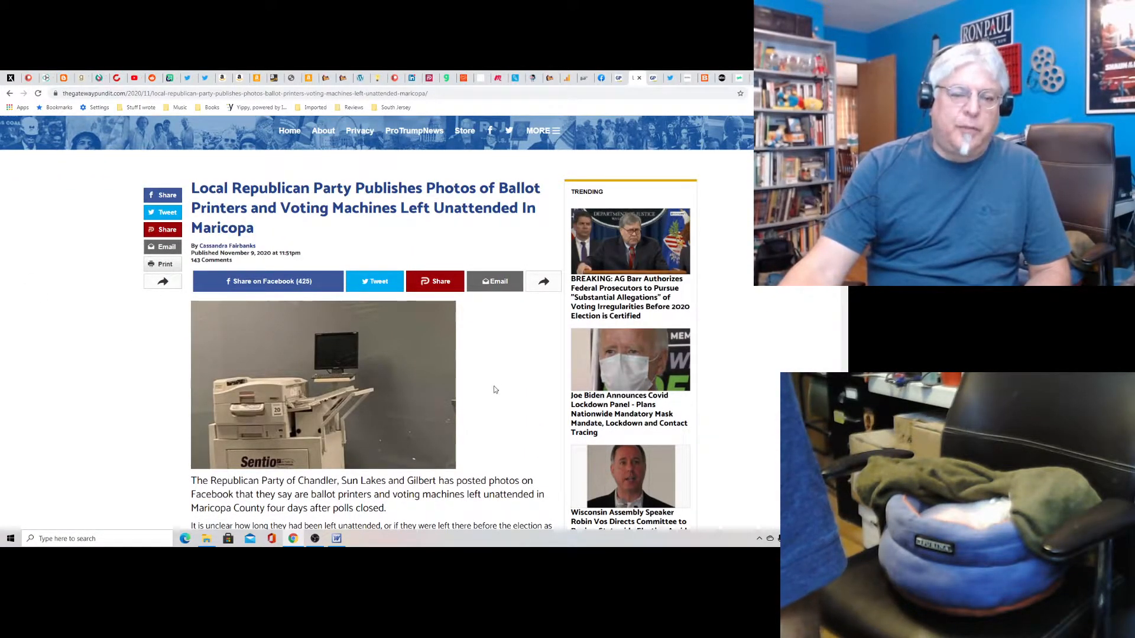
{"action": "mouse_move", "coordinate": [40, 361]}
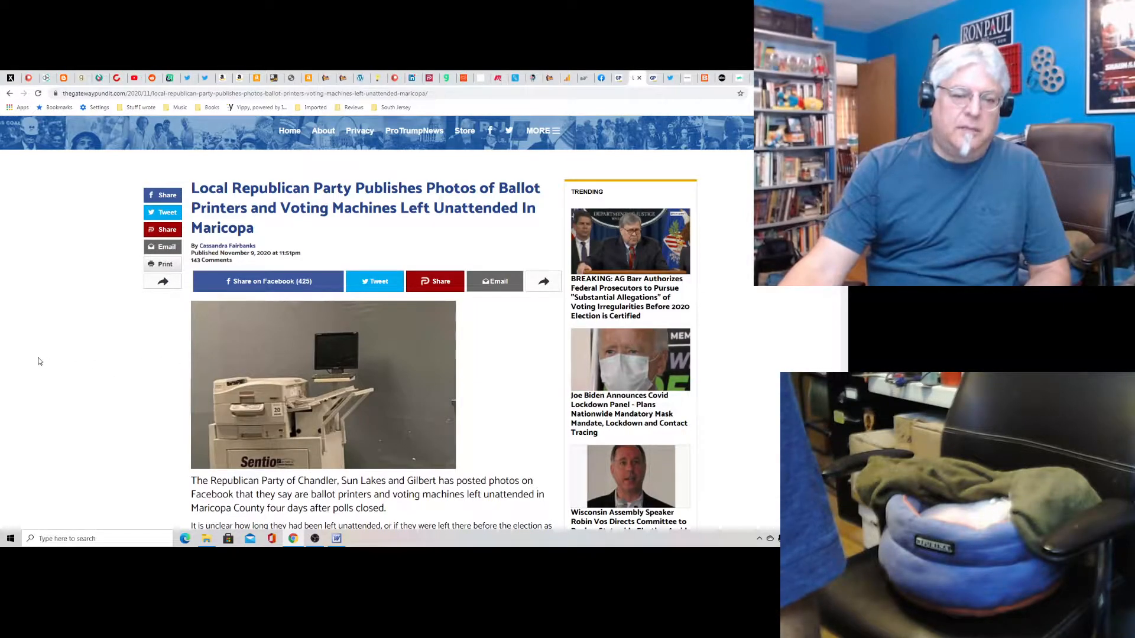
Read down through the Maricopa unattended ballot printers and voting machines article to its end.
{"action": "scroll", "scroll_direction": "down", "scroll_amount": 3}
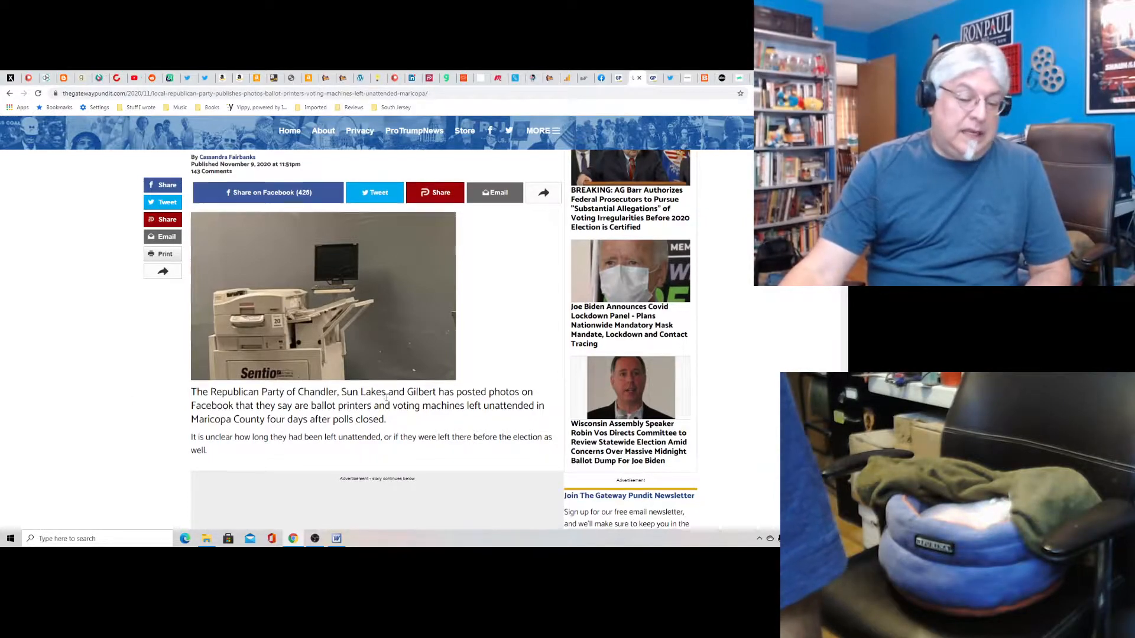
{"action": "scroll", "scroll_direction": "down", "scroll_amount": 3}
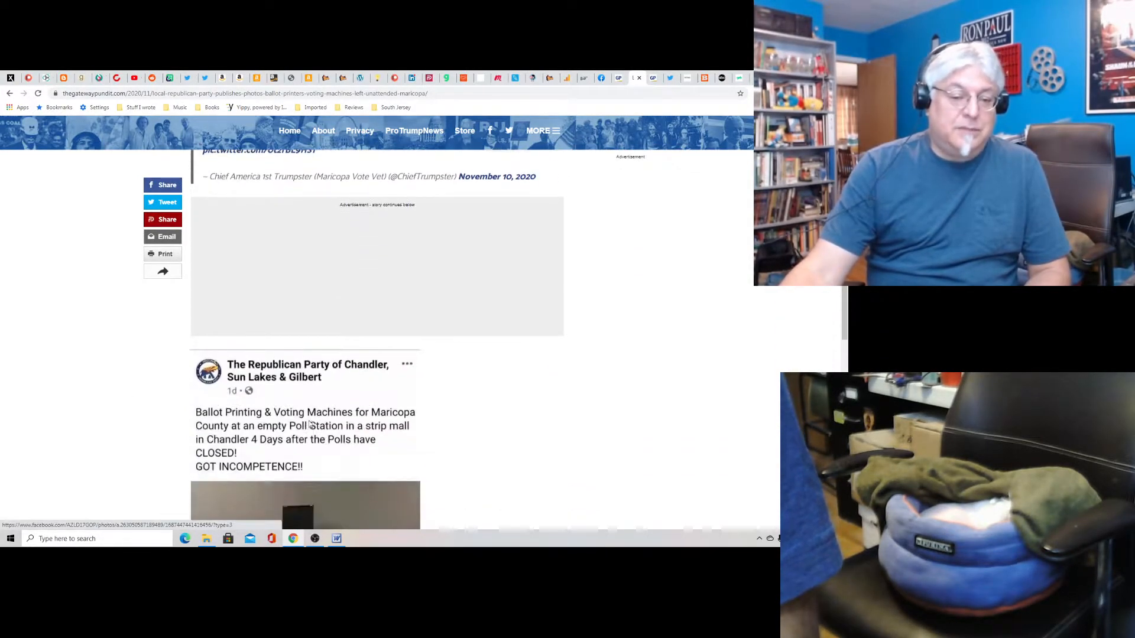
{"action": "scroll", "scroll_direction": "down", "scroll_amount": 3}
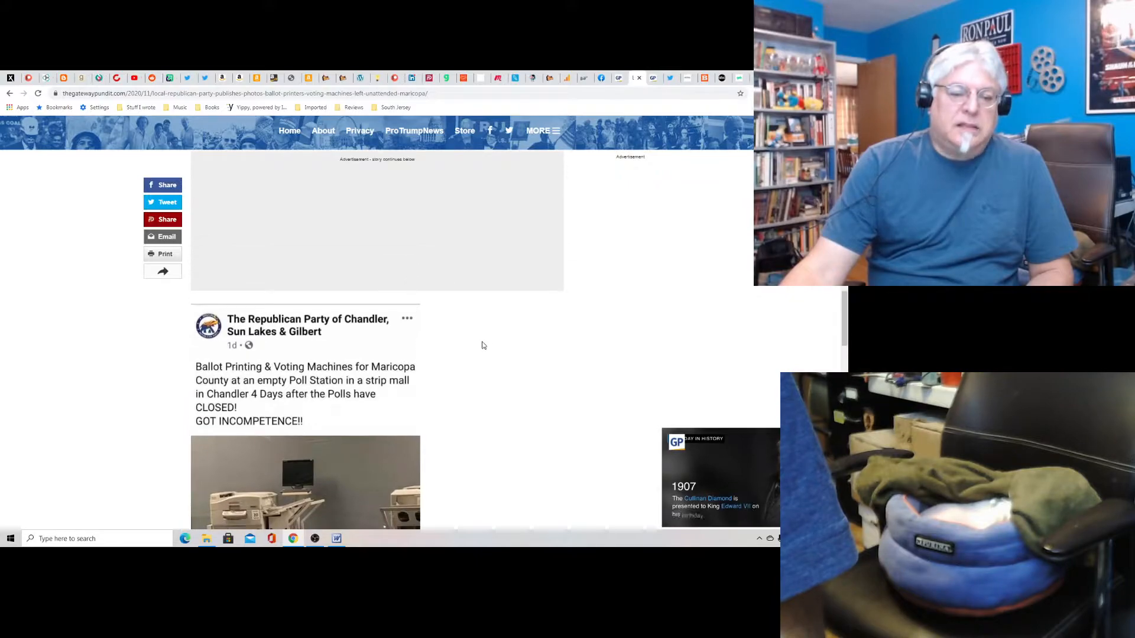
{"action": "scroll", "scroll_direction": "down", "scroll_amount": 3}
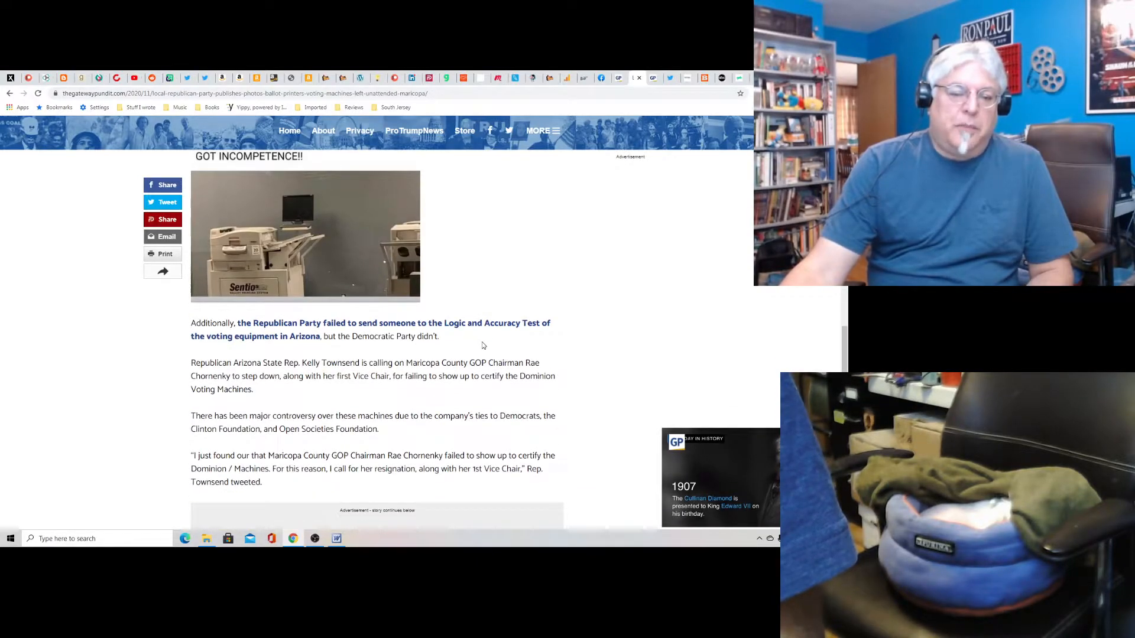
{"action": "scroll", "scroll_direction": "down", "scroll_amount": 3}
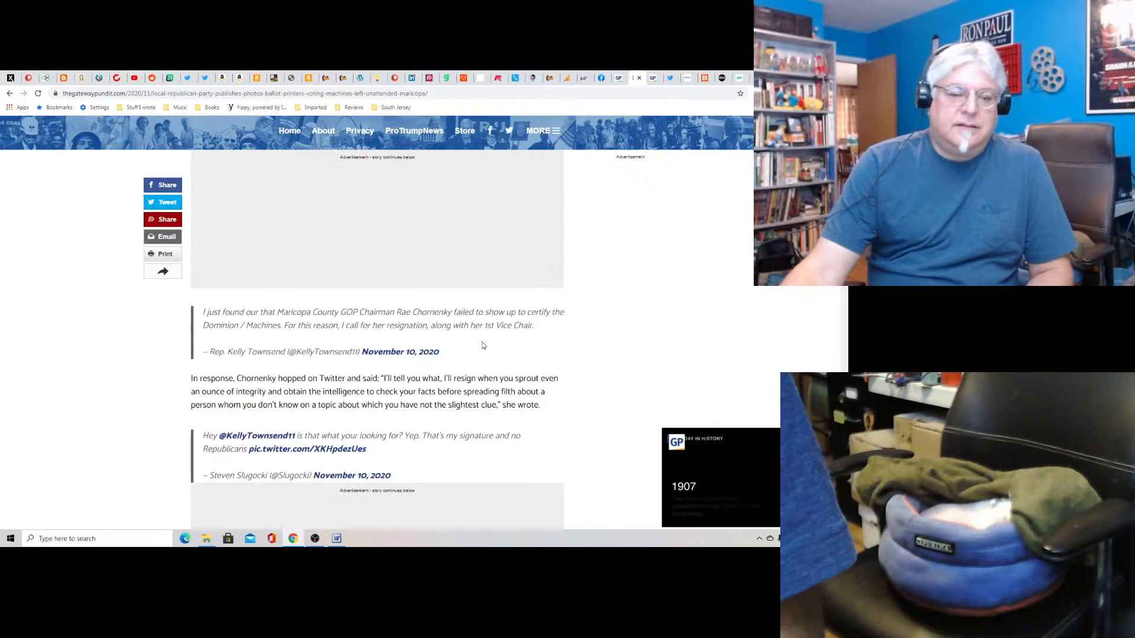
{"action": "scroll", "scroll_direction": "down", "scroll_amount": 3}
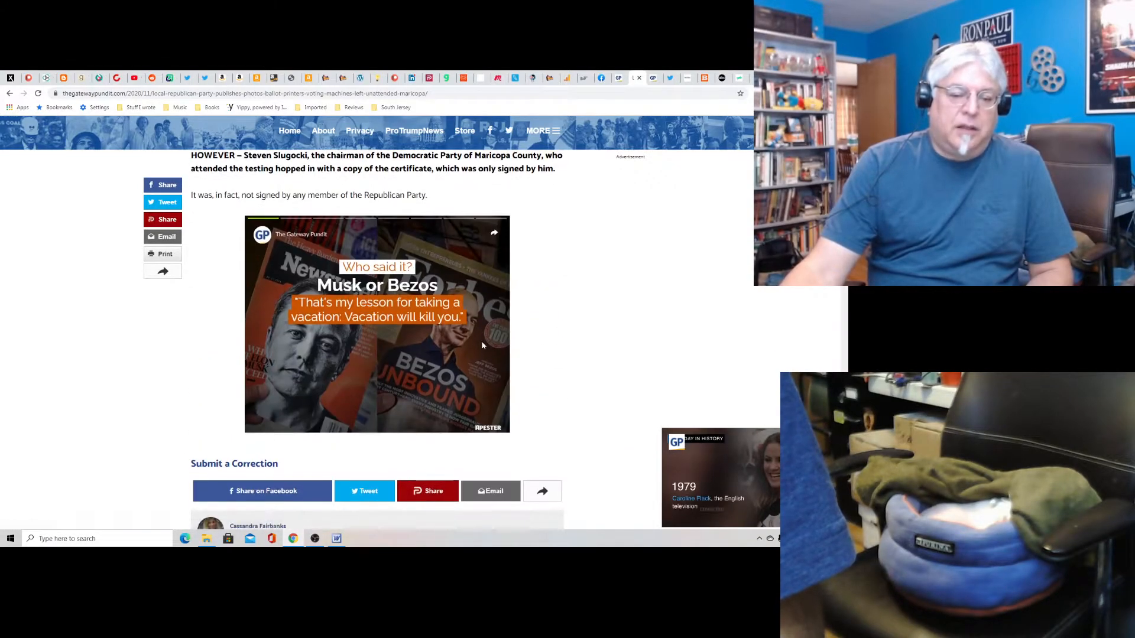
{"action": "scroll", "scroll_direction": "down", "scroll_amount": 3}
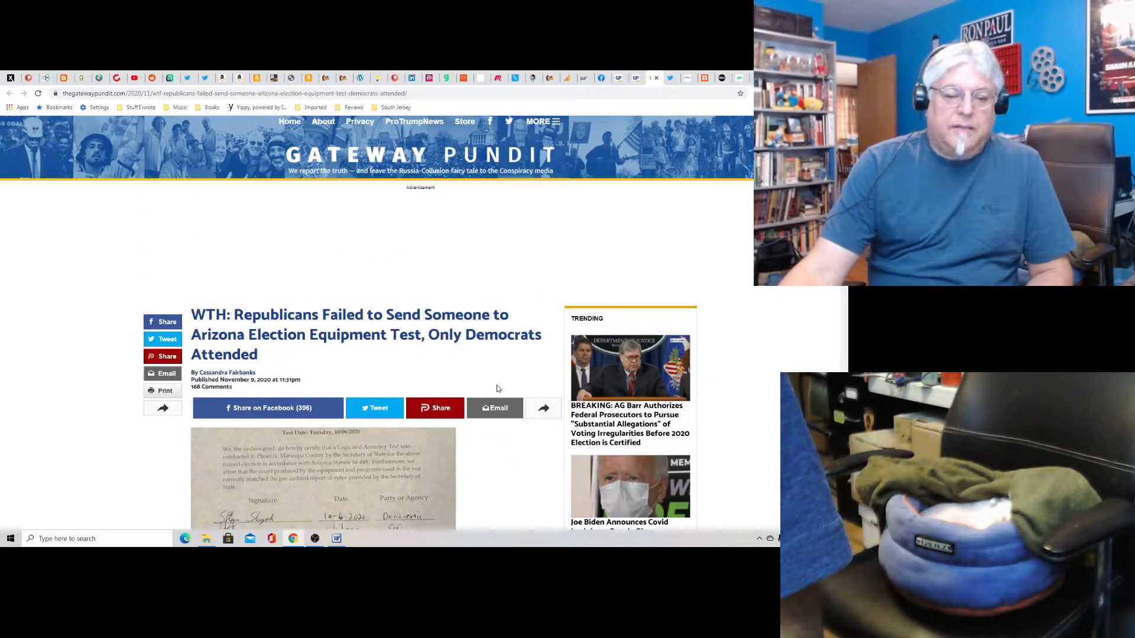
Nudge down slightly on the 'WTH: Republicans Failed to Send Someone' Arizona test article.
{"action": "scroll", "scroll_direction": "down", "scroll_amount": 3}
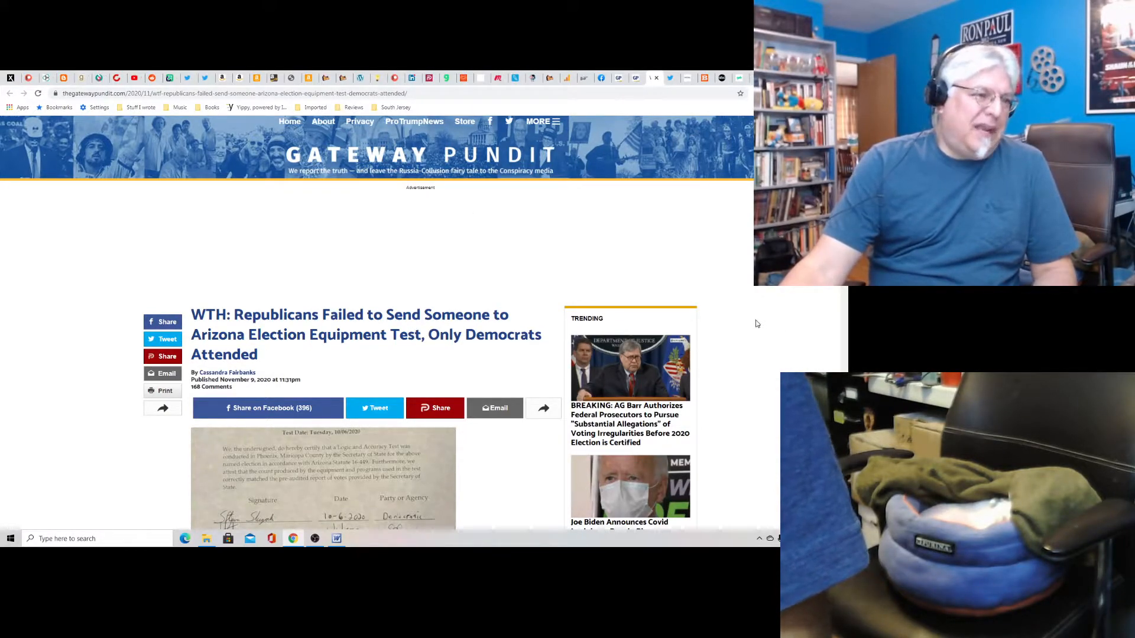
{"action": "mouse_move", "coordinate": [645, 175]}
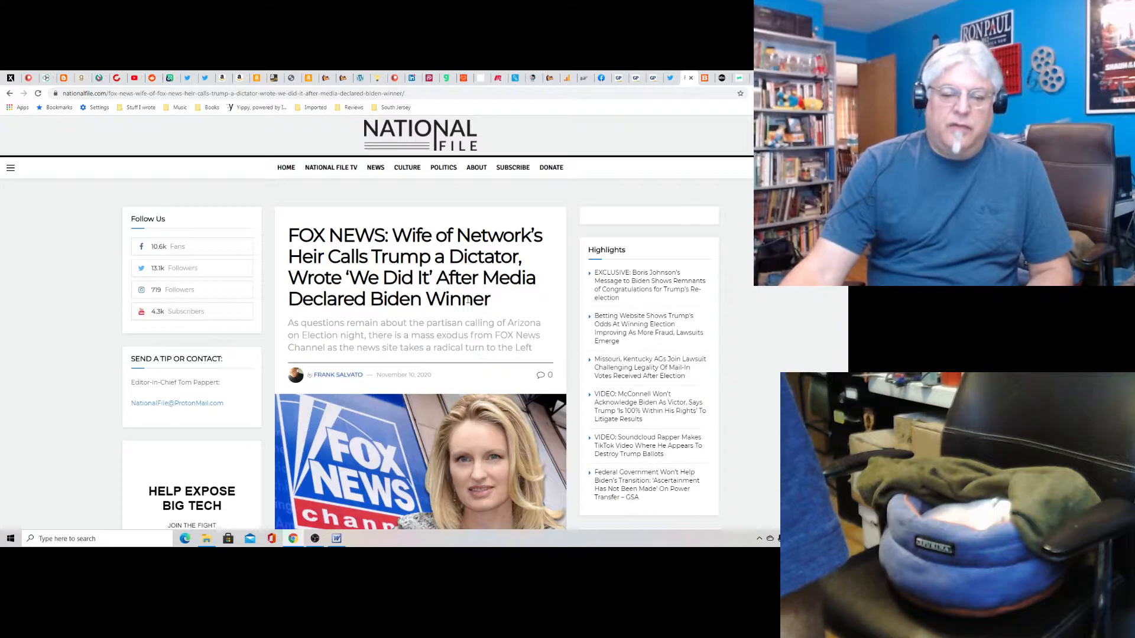
{"action": "mouse_move", "coordinate": [428, 318]}
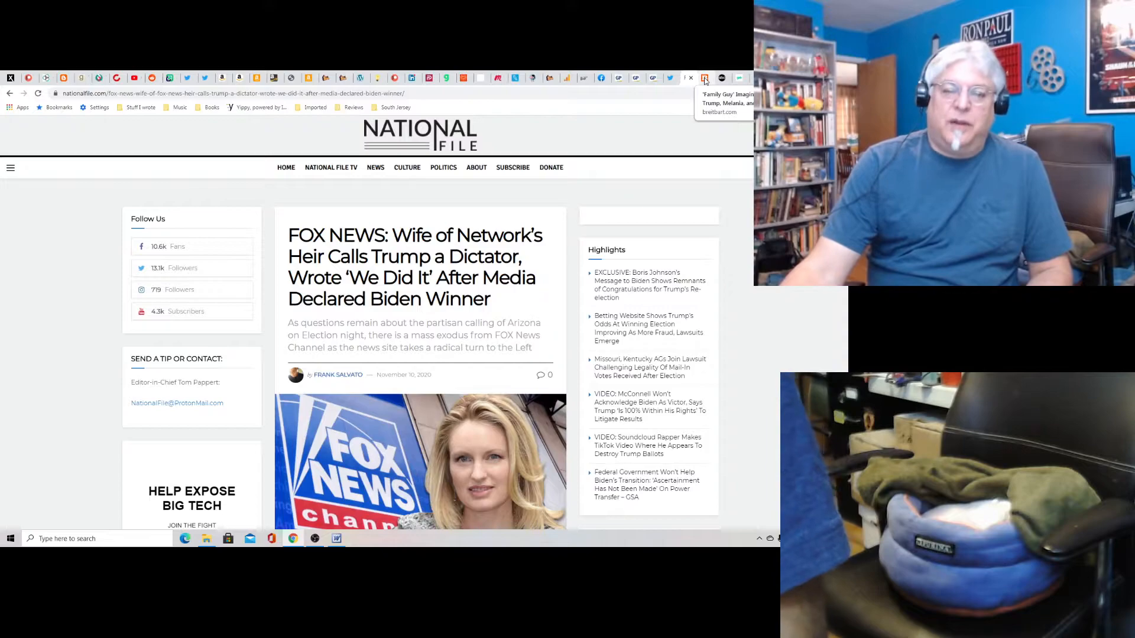
Read the Breitbart Family Guy episode description and embedded video, then return to the headline.
{"action": "left_click", "coordinate": [704, 78]}
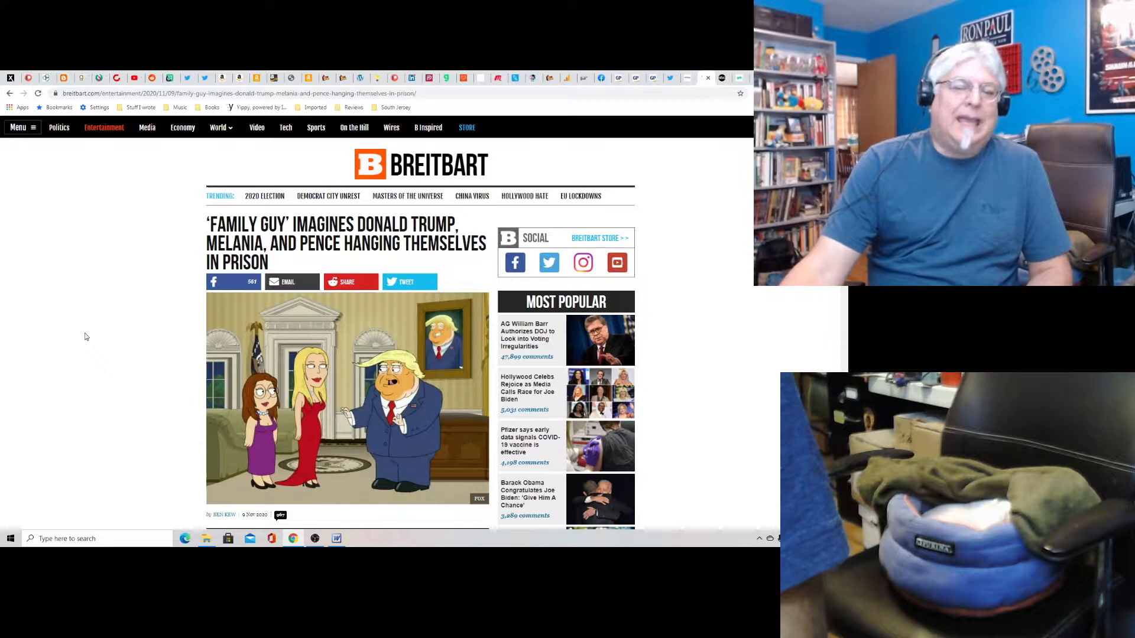
{"action": "scroll", "scroll_direction": "down", "scroll_amount": 3}
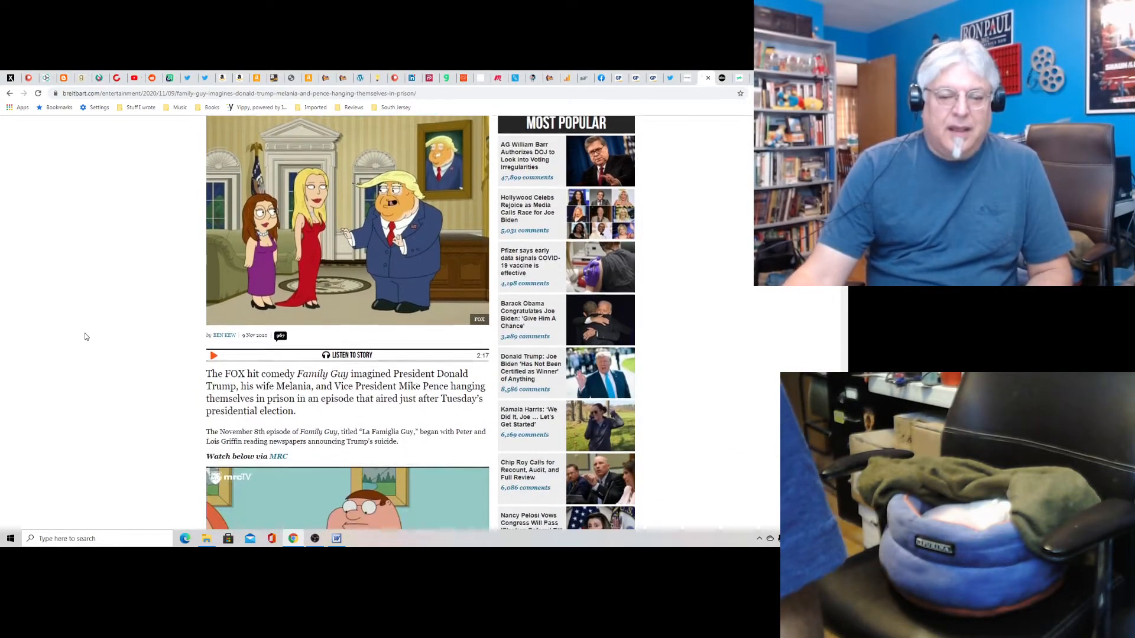
{"action": "scroll", "scroll_direction": "down", "scroll_amount": 3}
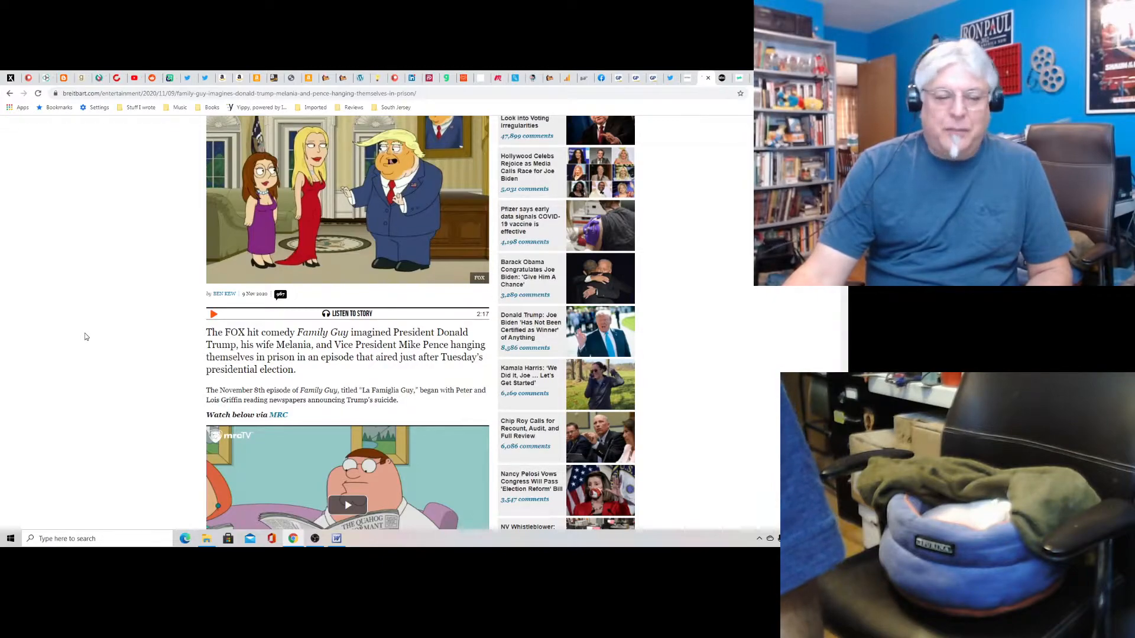
{"action": "scroll", "scroll_direction": "down", "scroll_amount": 3}
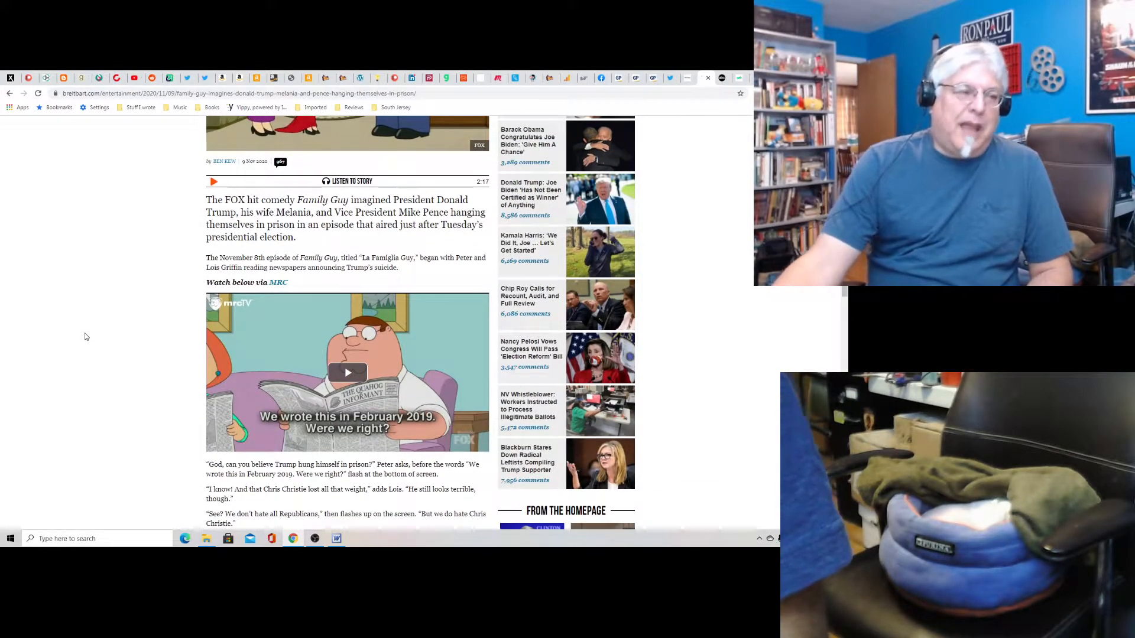
{"action": "mouse_move", "coordinate": [301, 437]}
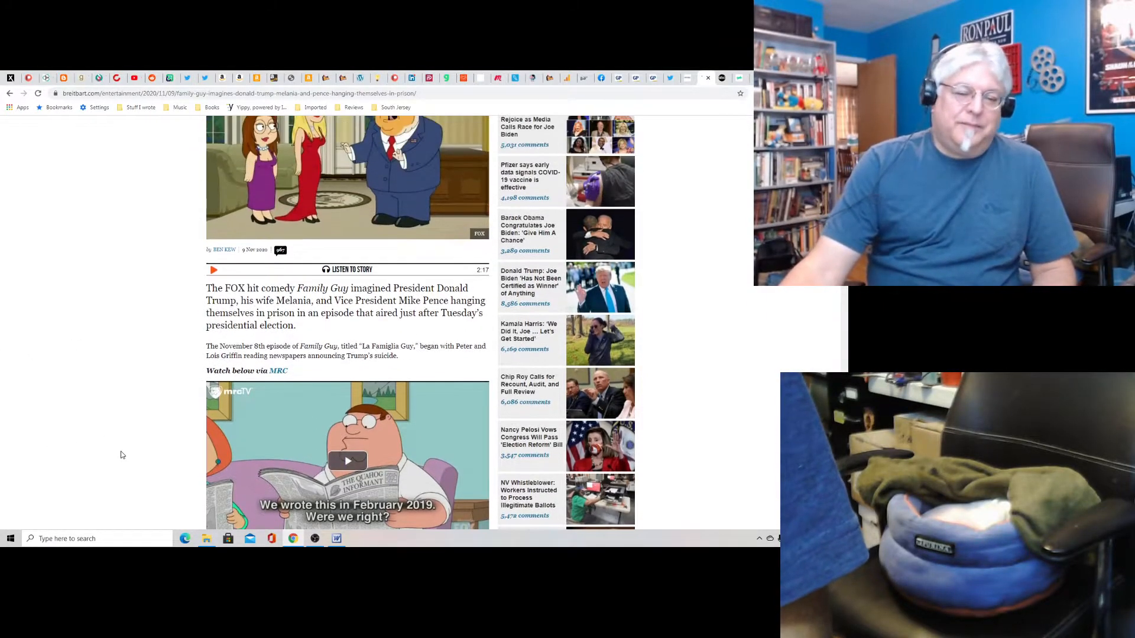
{"action": "scroll", "scroll_direction": "up", "scroll_amount": 3}
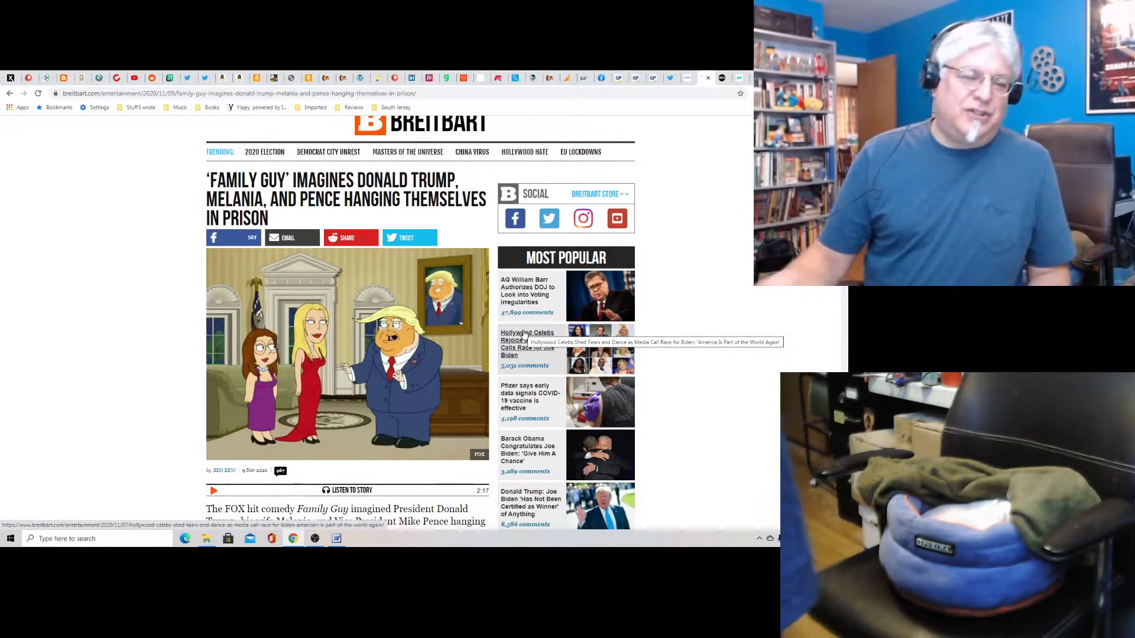
{"action": "mouse_move", "coordinate": [773, 406]}
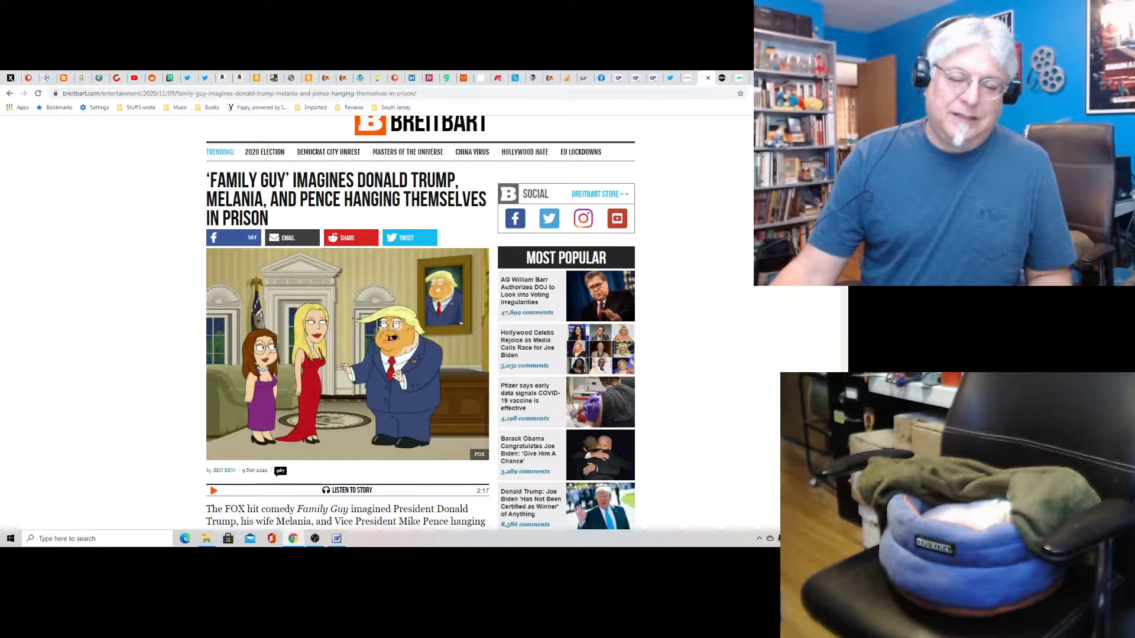
{"action": "scroll", "scroll_direction": "up", "scroll_amount": 3}
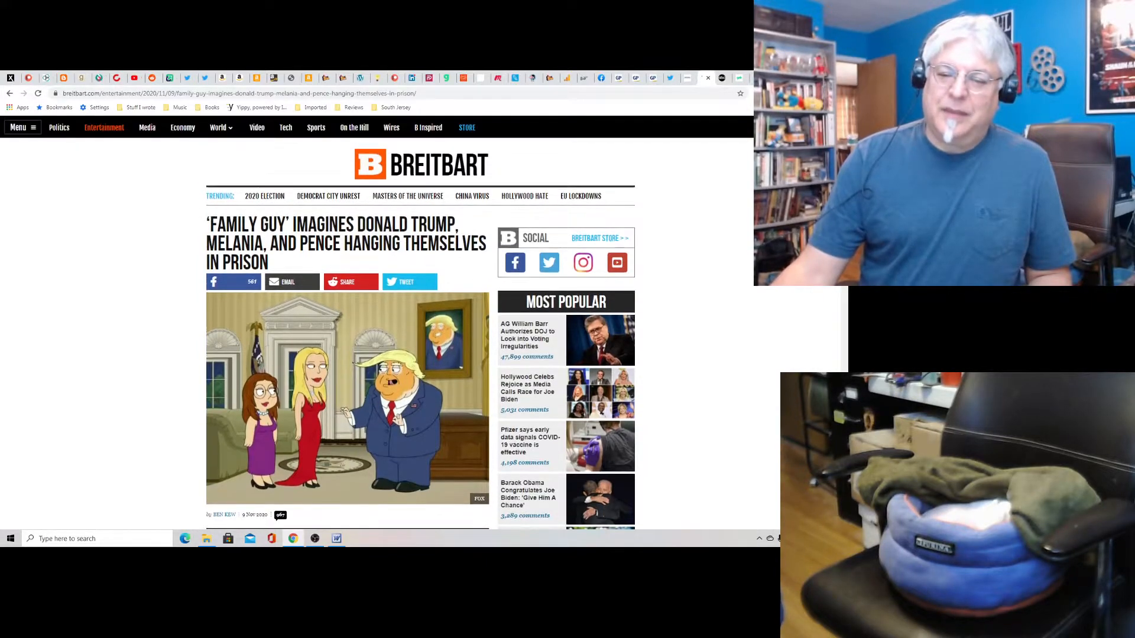
{"action": "scroll", "scroll_direction": "down", "scroll_amount": 3}
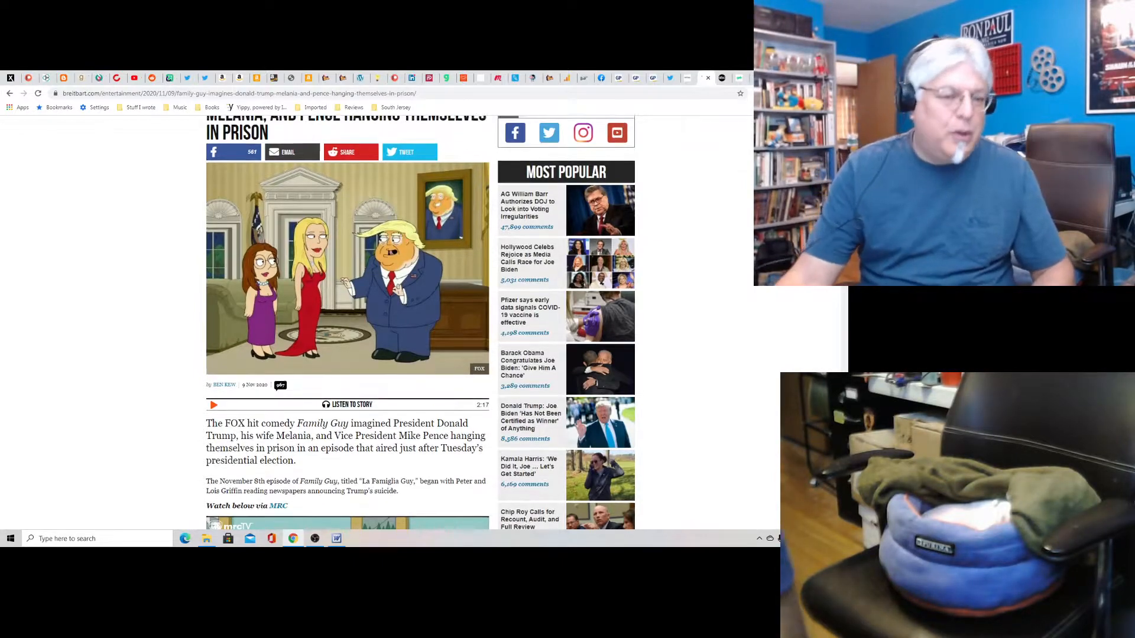
Return to the top of the ABC News transition article, then bring OBS Studio to the front.
{"action": "scroll", "scroll_direction": "up", "scroll_amount": 3}
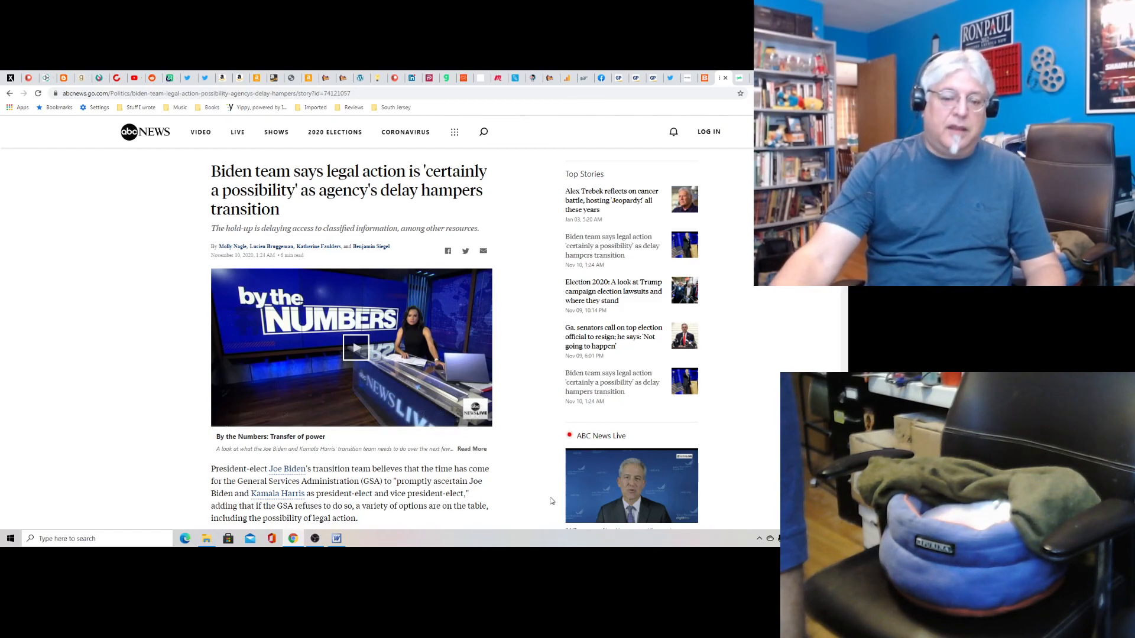
{"action": "left_click", "coordinate": [315, 539]}
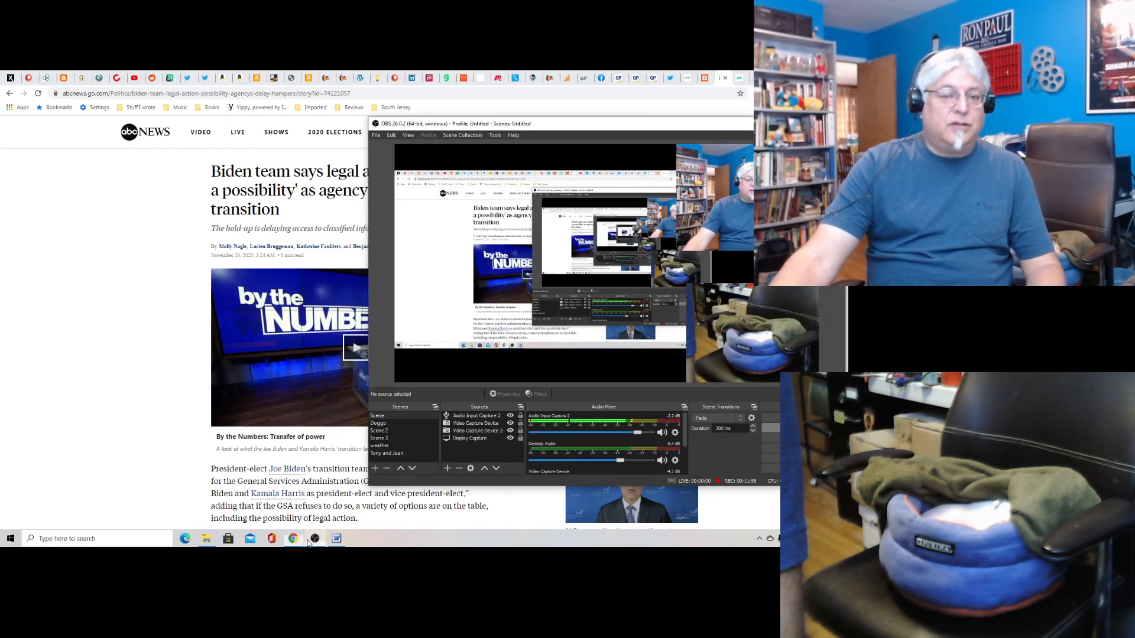